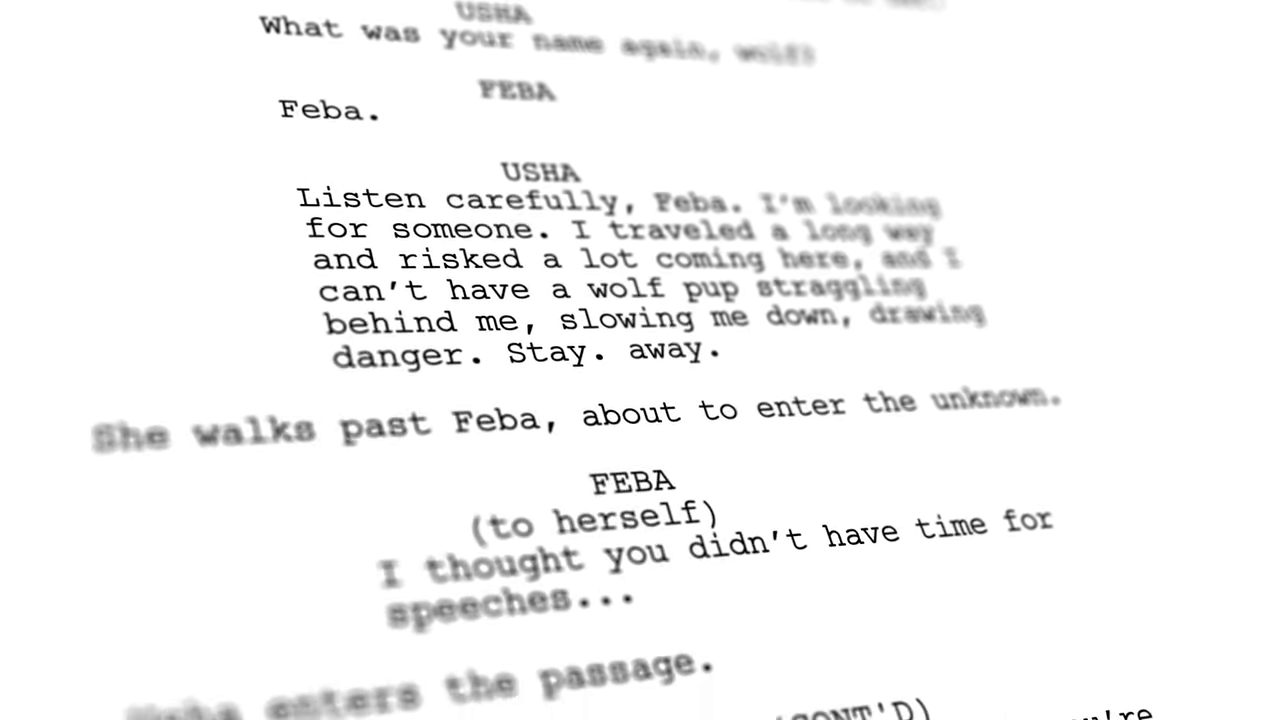
{"action": "scroll", "scroll_direction": "down", "scroll_amount": 3}
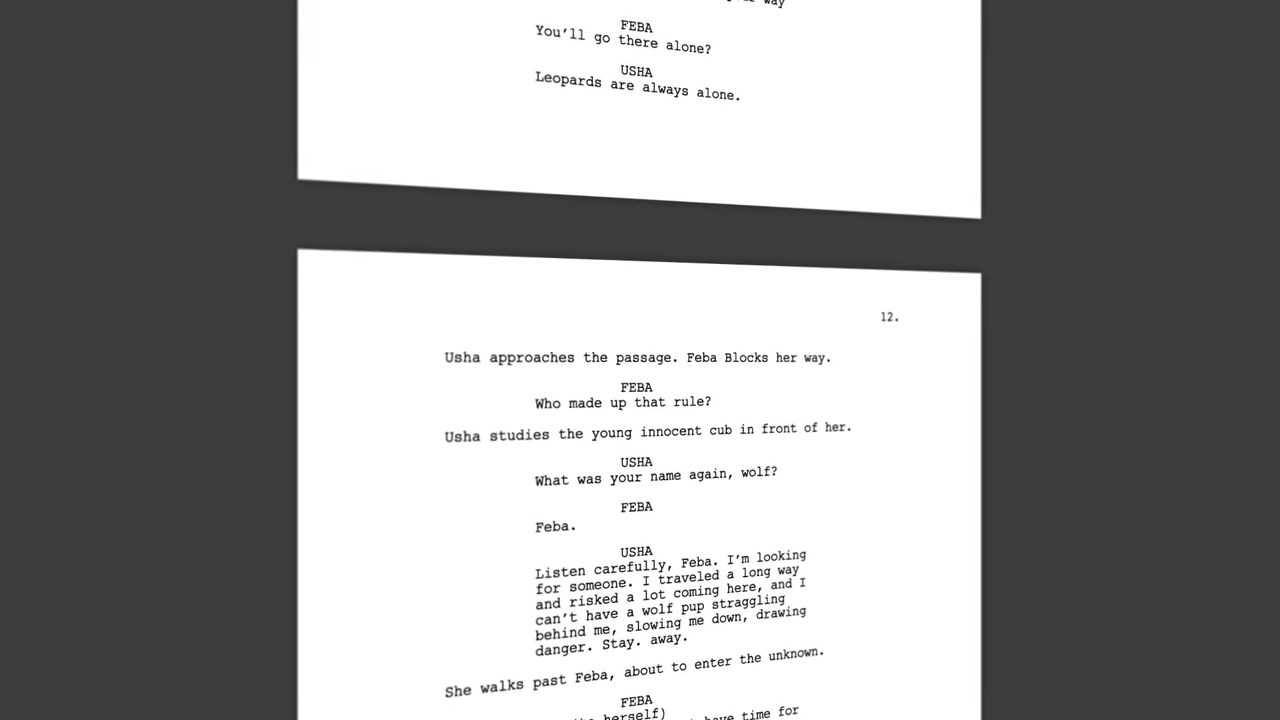
{"action": "scroll", "scroll_direction": "down", "scroll_amount": 3}
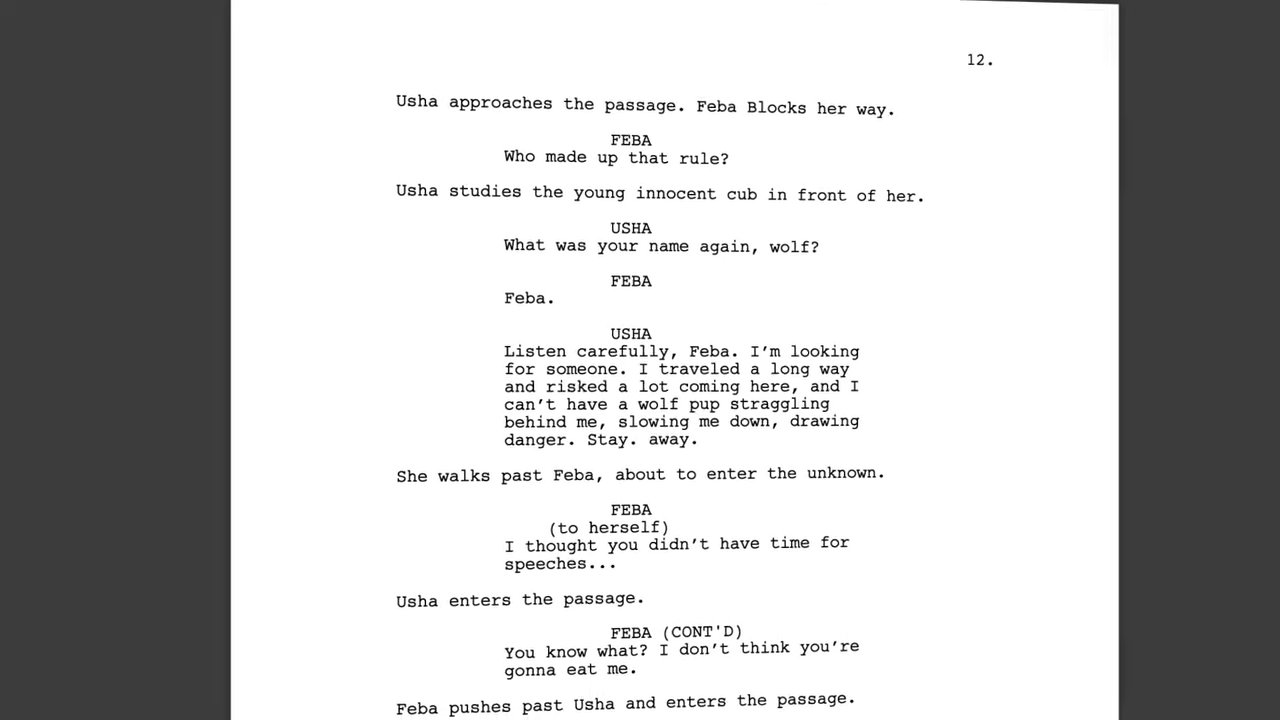
{"action": "scroll", "scroll_direction": "down", "scroll_amount": 3}
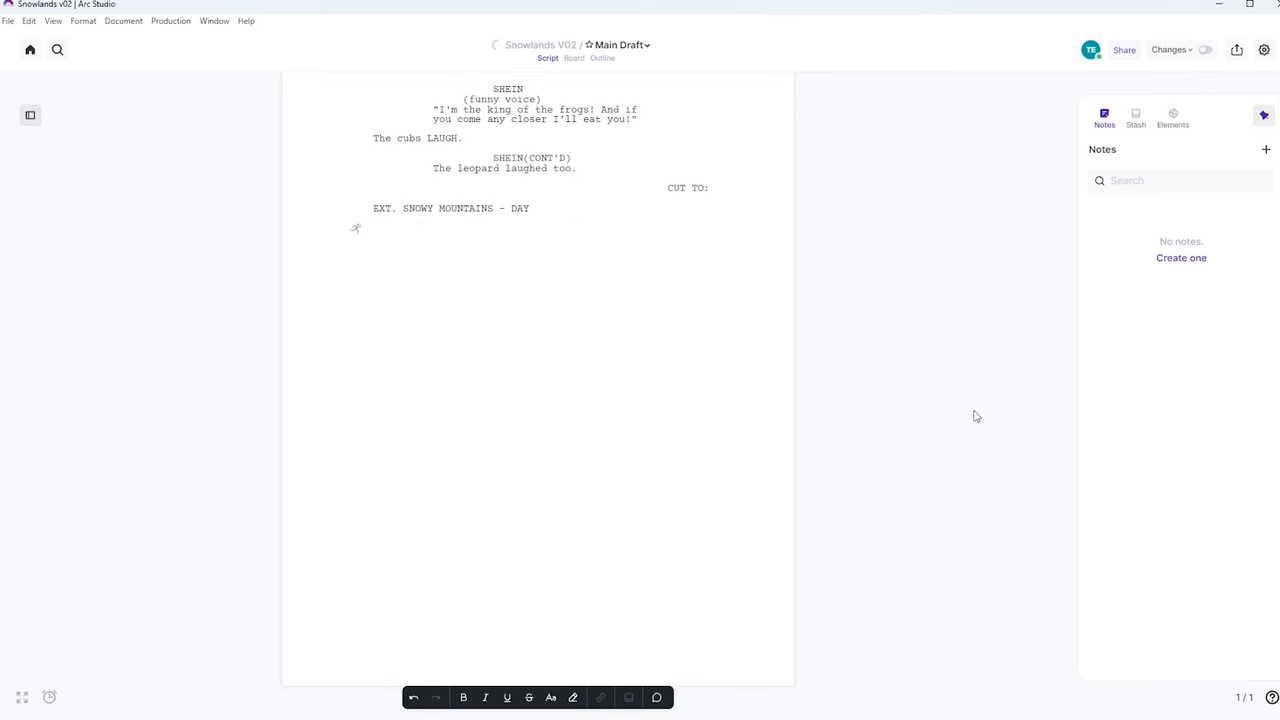
{"action": "type", "text": "The leopard circles the frog, smiling."}
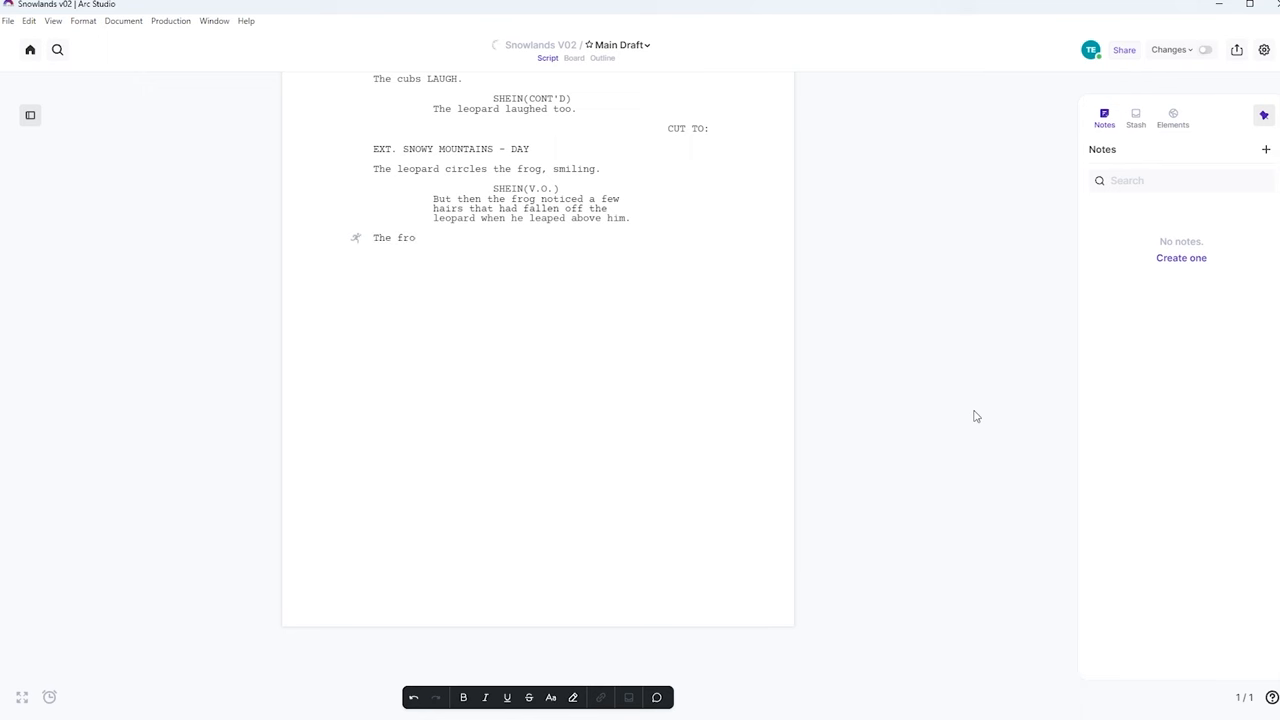
{"action": "type", "text": "g looks down at the FUR at its feet and kicks it away."}
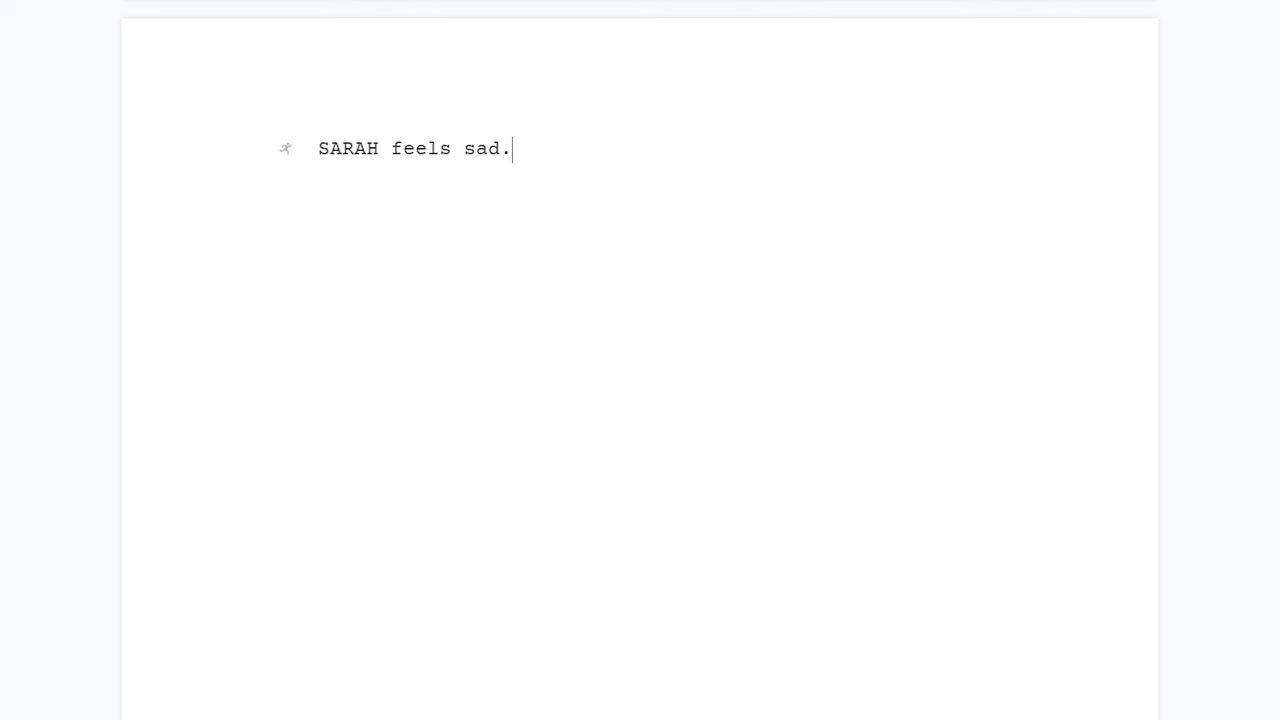
{"action": "type", "text": "SARAH stares out the window, raindrops trailing d"}
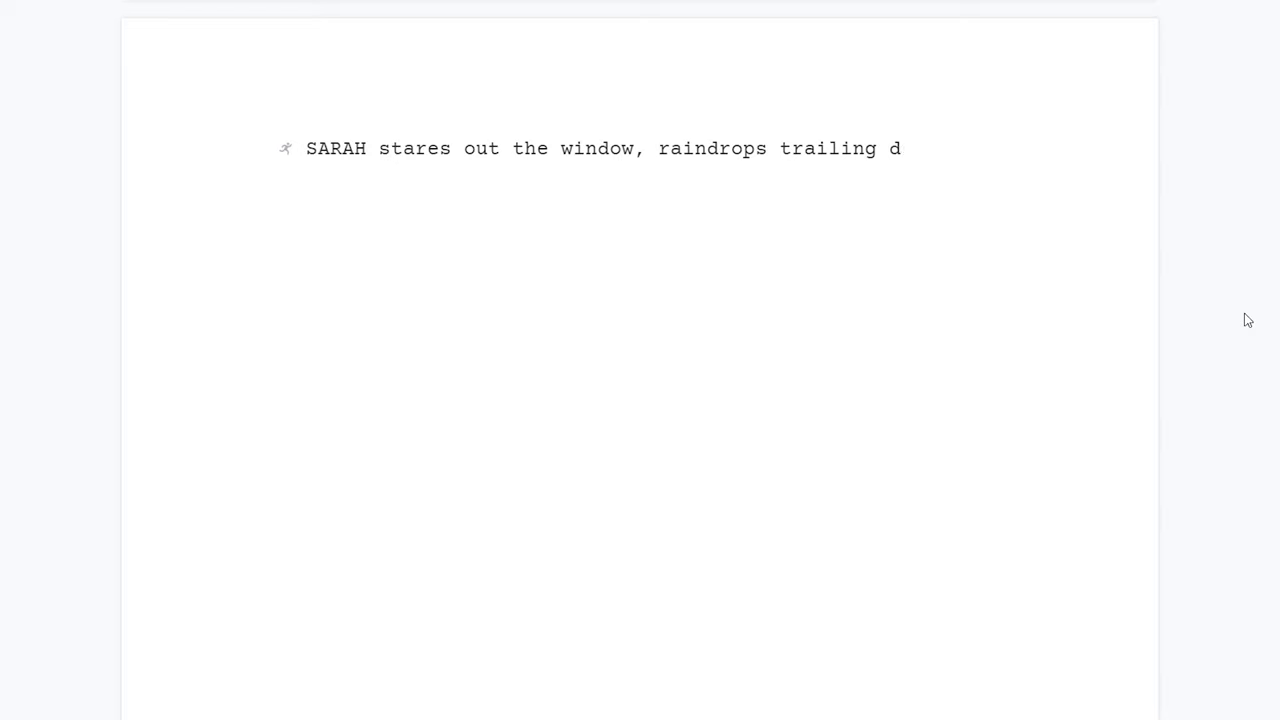
{"action": "type", "text": "own the glass. Sh"}
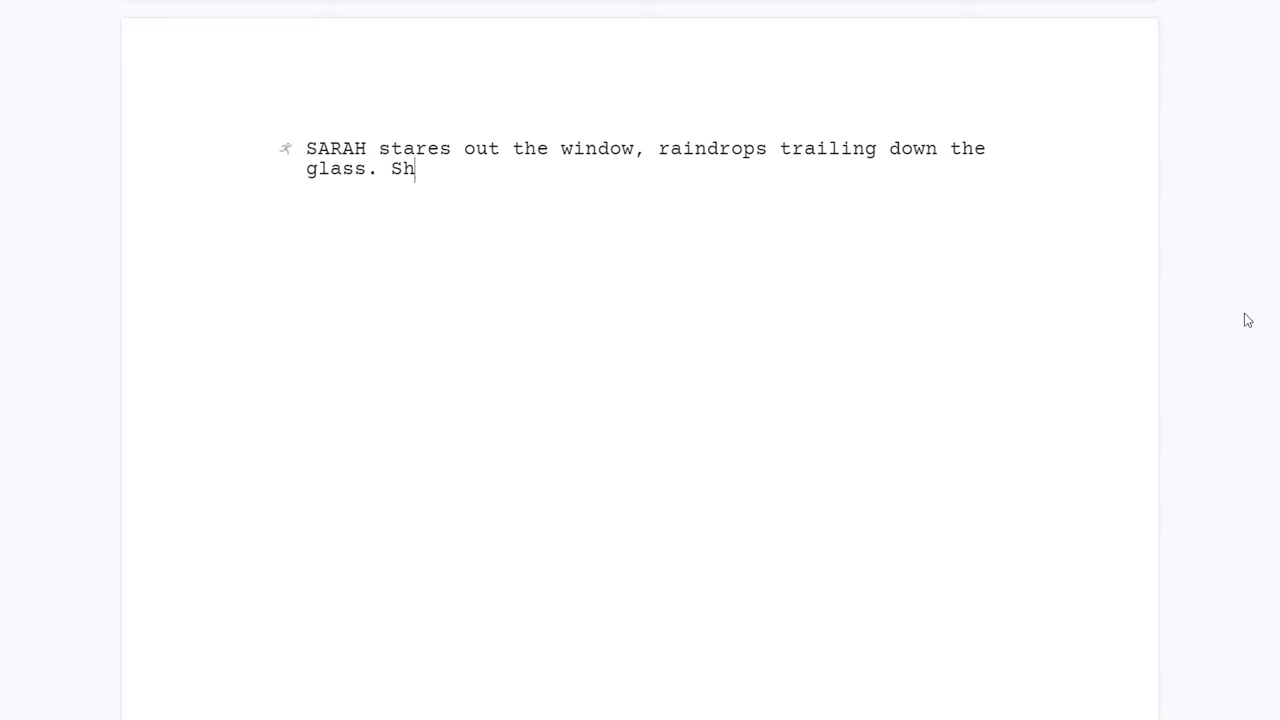
{"action": "type", "text": "e clutches a crumpled photo in her hand a"}
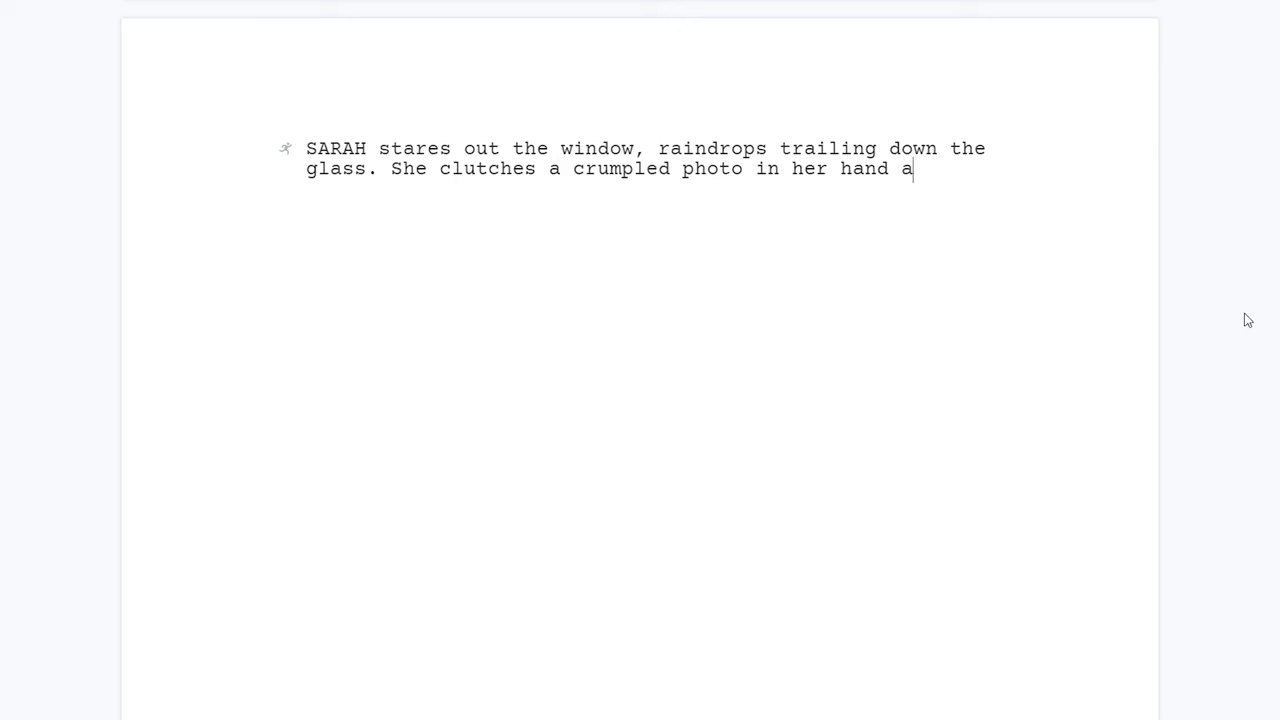
{"action": "type", "text": "nd stares into space. She"}
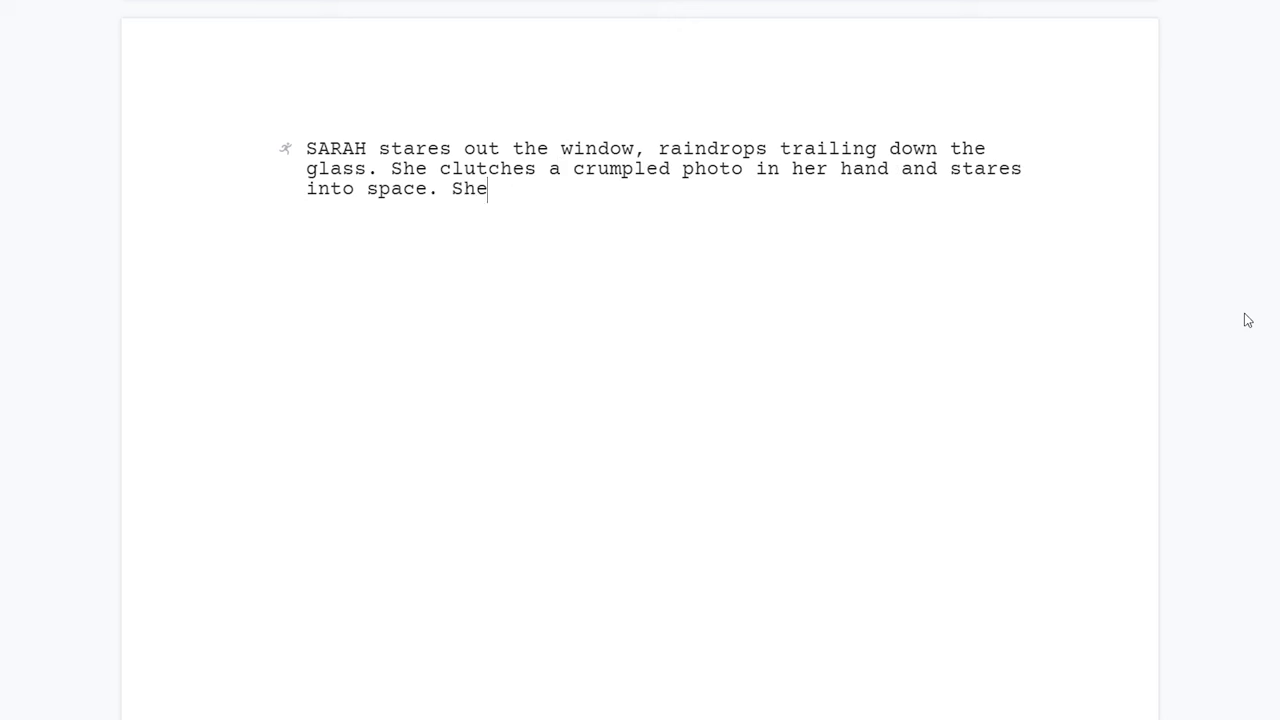
{"action": "type", "text": "sighs heavily and turns away from the window"}
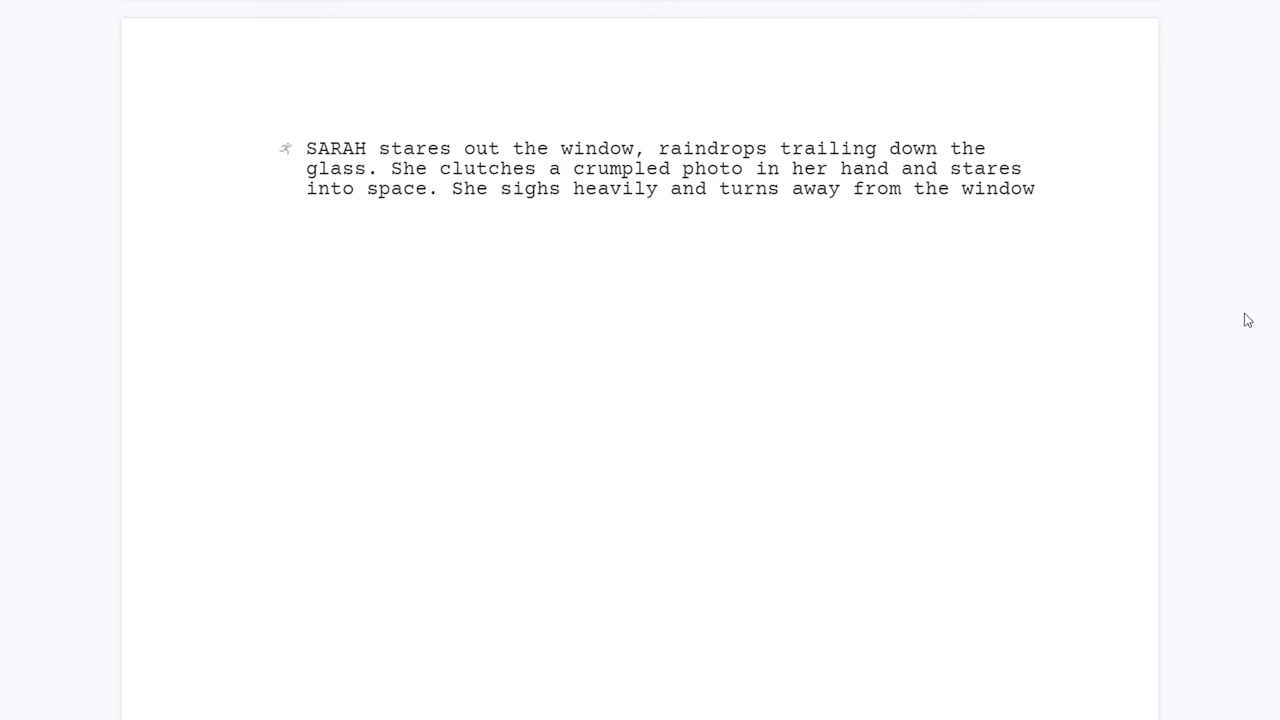
{"action": "type", "text": "."}
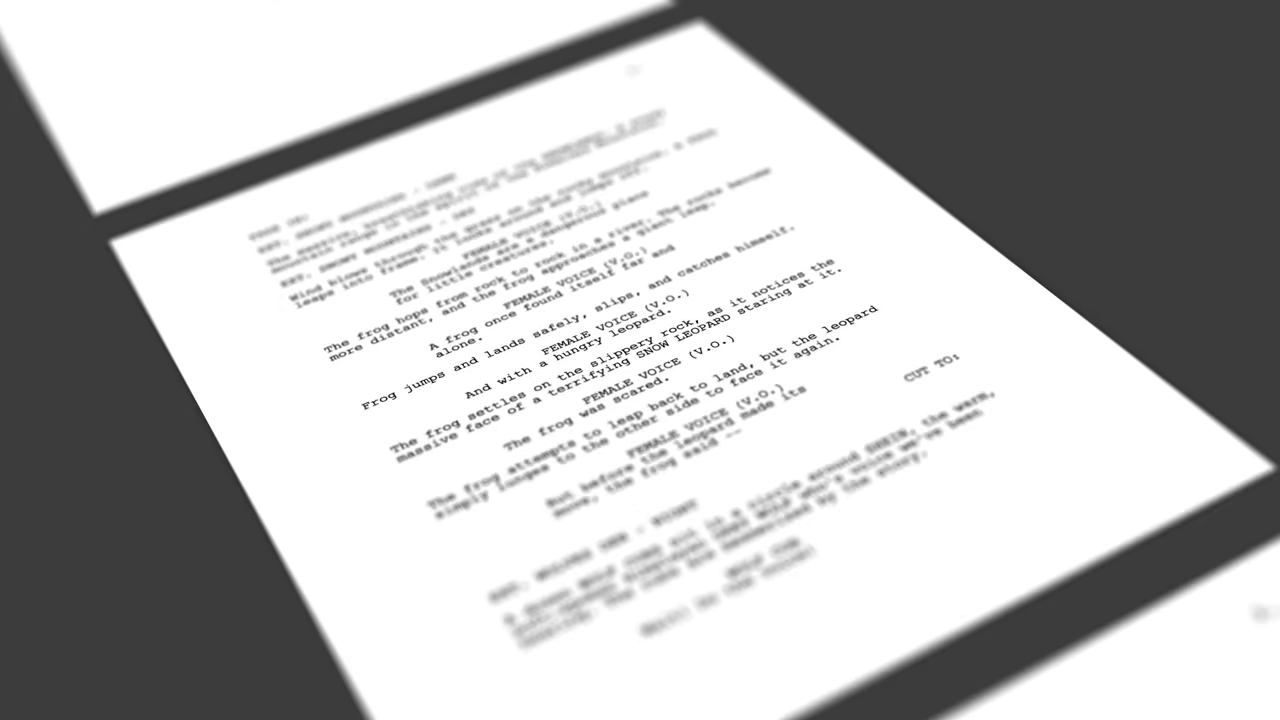
{"action": "scroll", "scroll_direction": "down", "scroll_amount": 3}
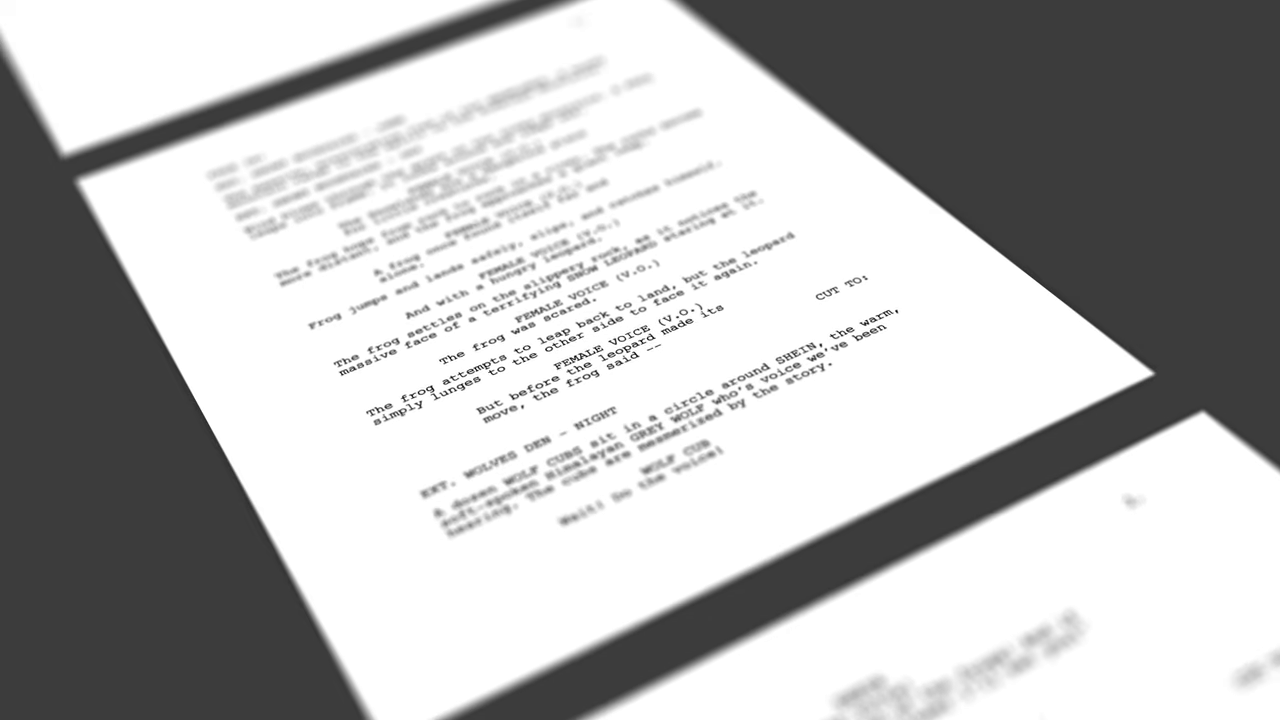